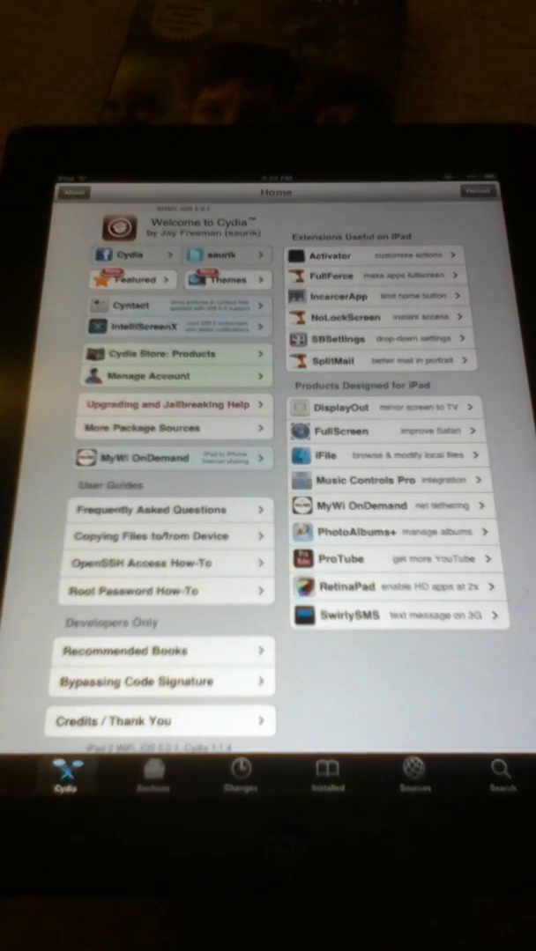
Go to Cydia's browsable Sections page to reach the Notification Center add-ons.
click(152, 774)
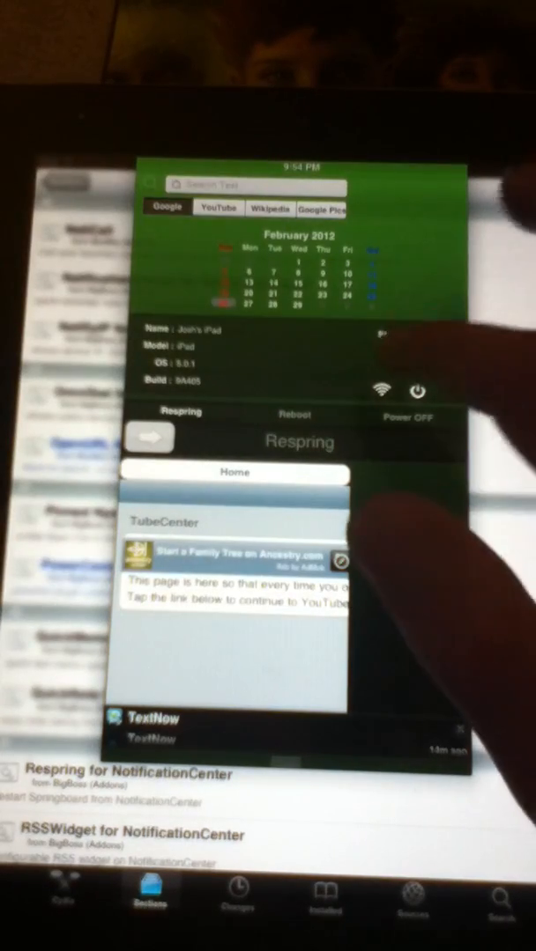
click(379, 391)
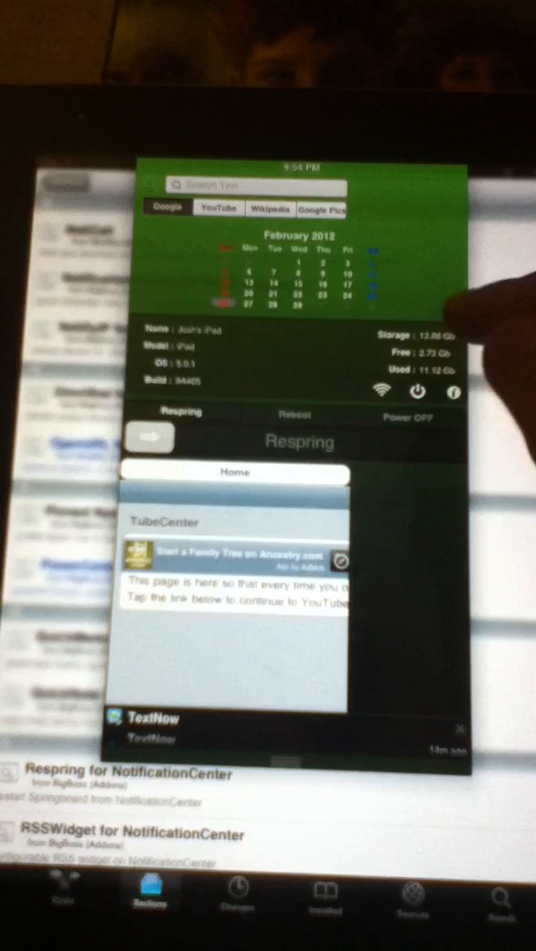
click(405, 416)
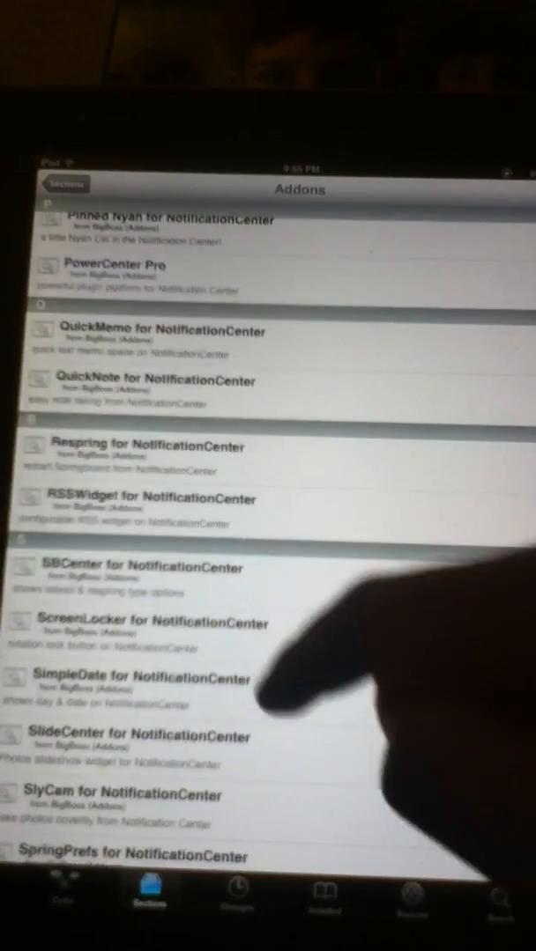
Scroll further down the Addons list of Notification Center packages.
scroll(down, 3)
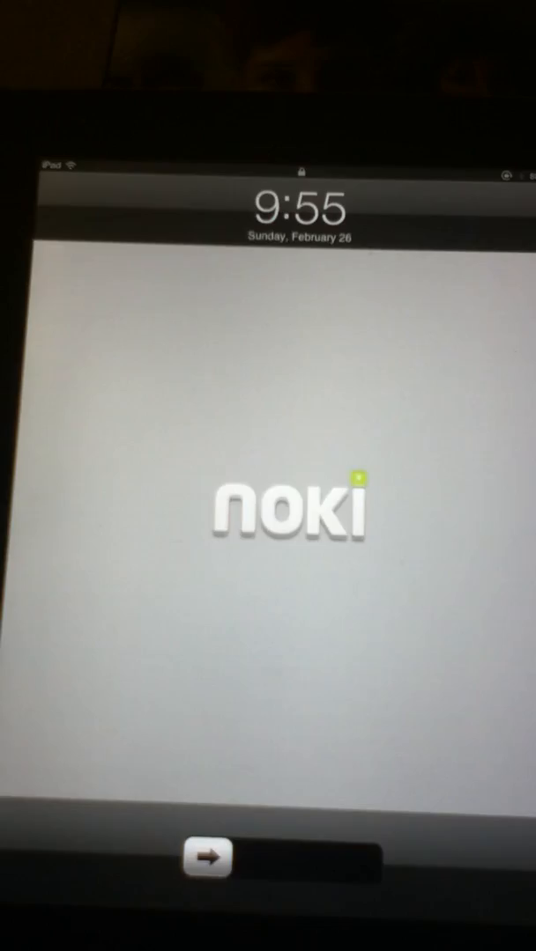
Unlock the iPad, relaunch Cydia from the dock and return to the Wee add-on packages.
drag(199, 856, 353, 856)
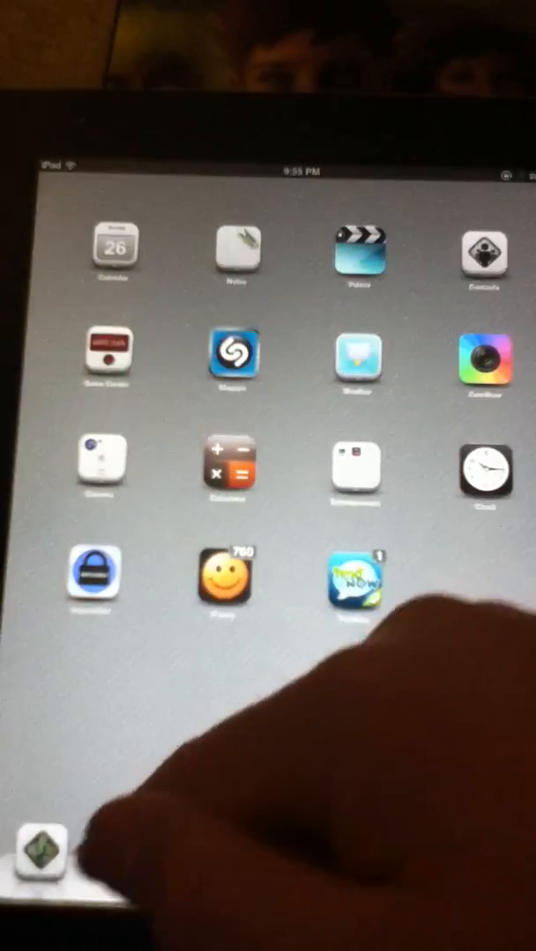
click(43, 849)
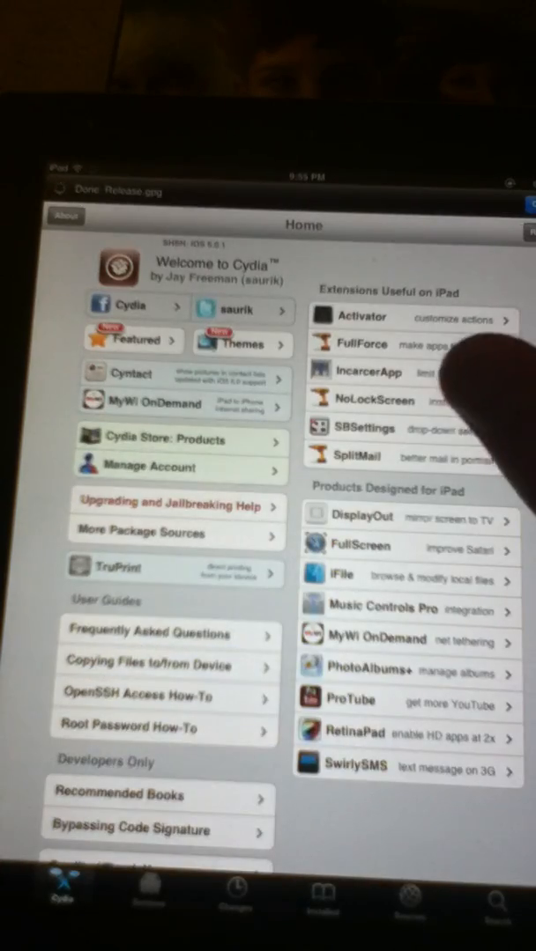
click(150, 895)
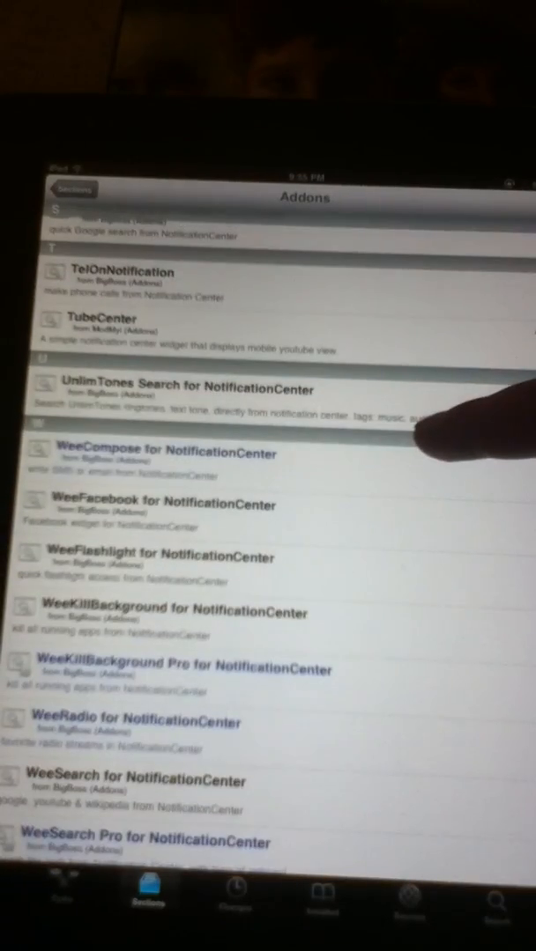
scroll(down, 3)
text(Wees)
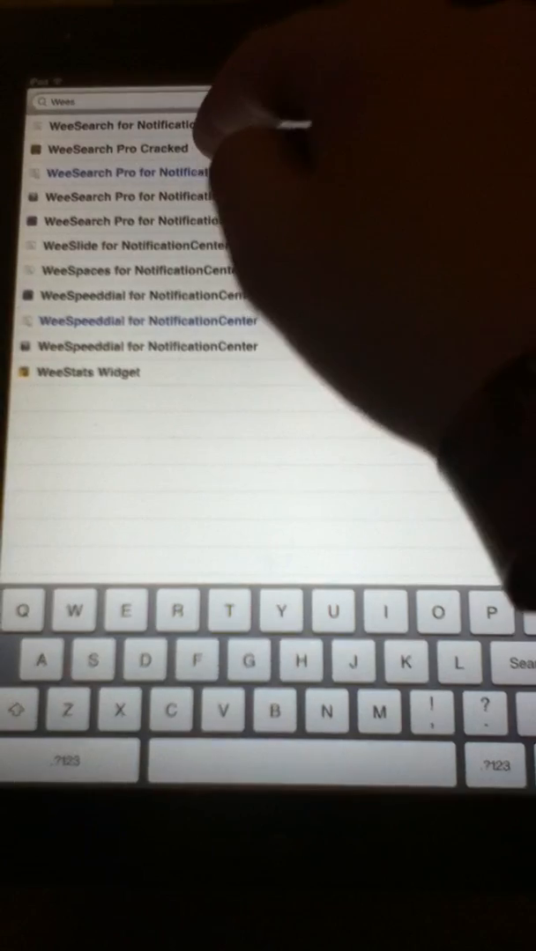
Open the WeeSearch package from the Wee search results.
click(116, 148)
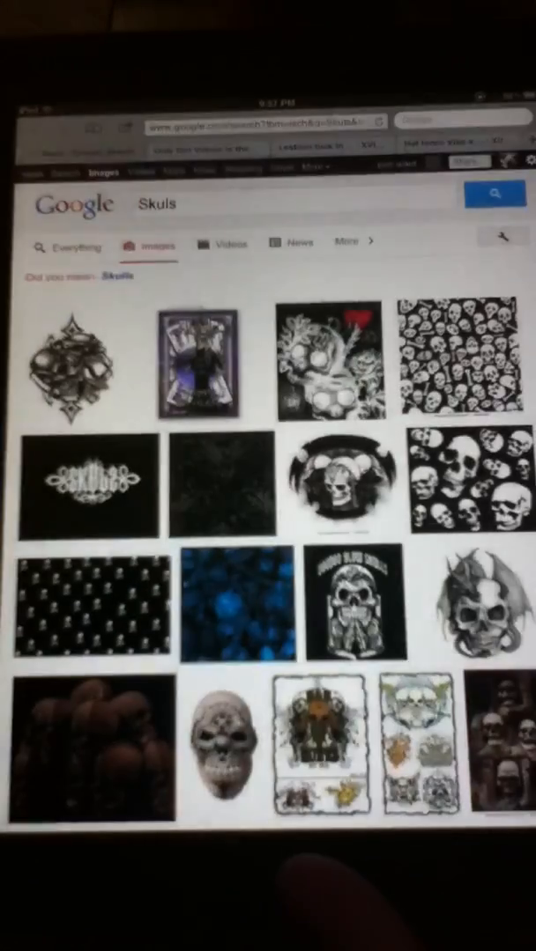
scroll(down, 3)
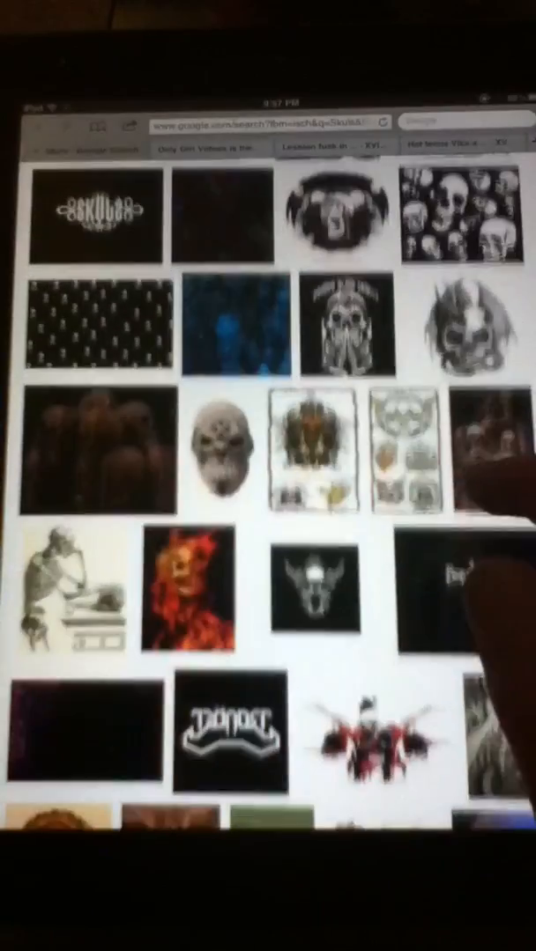
scroll(down, 3)
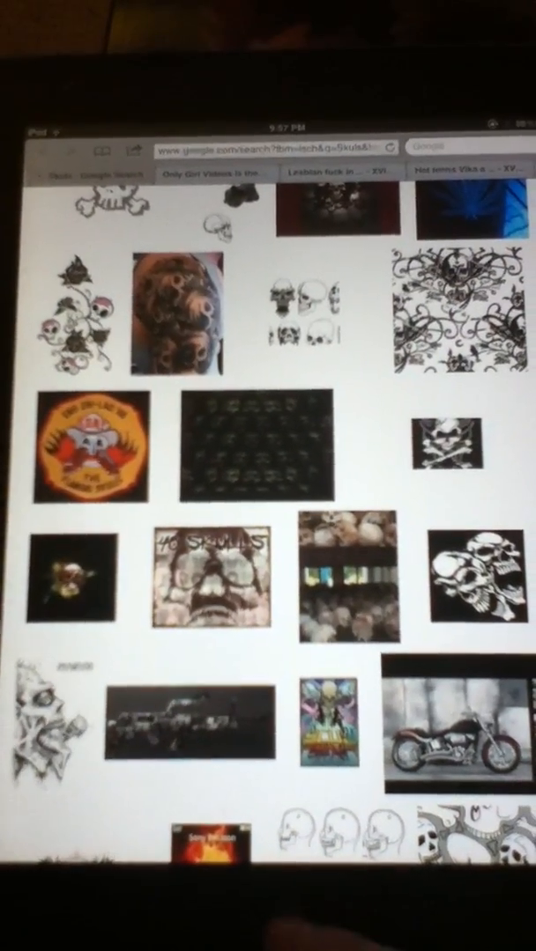
scroll(down, 3)
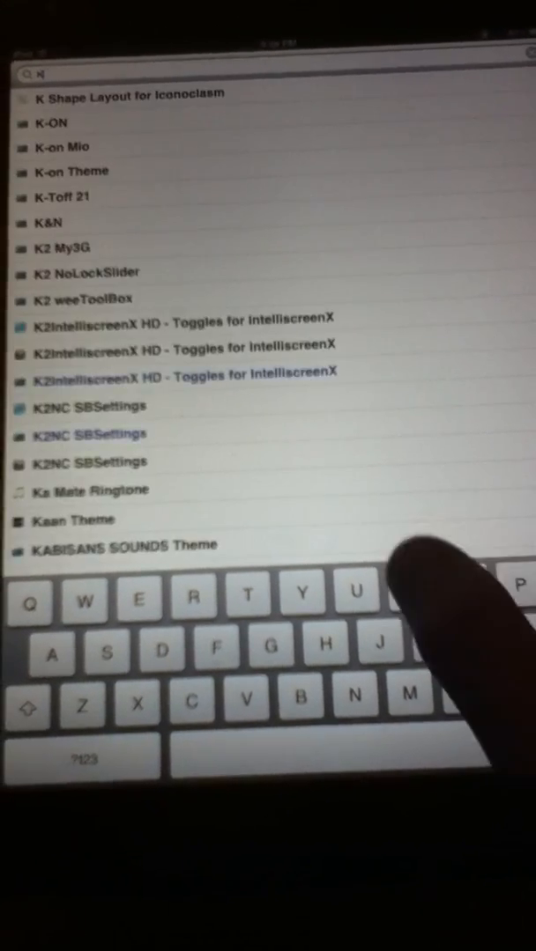
Search for 'kill' and open the KillBackground 1.2.5 package details.
text(ill)
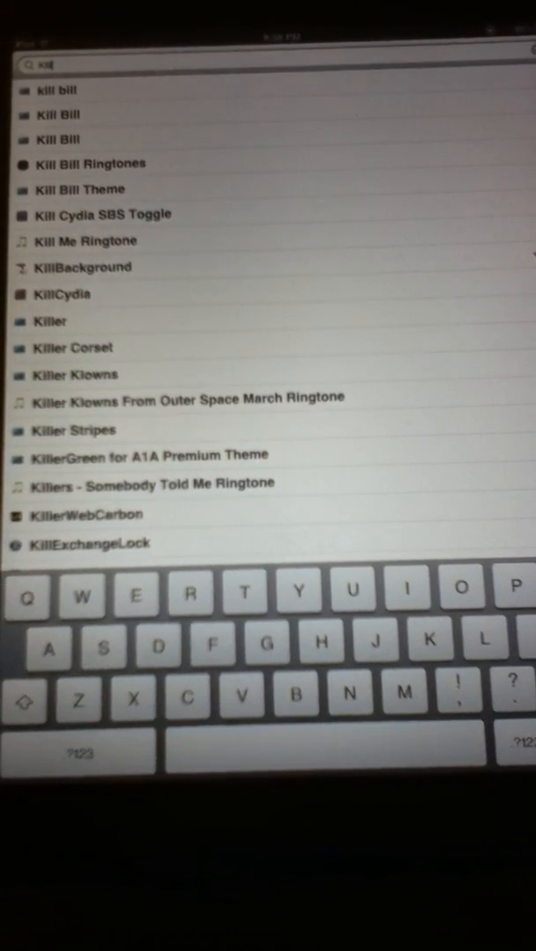
click(97, 268)
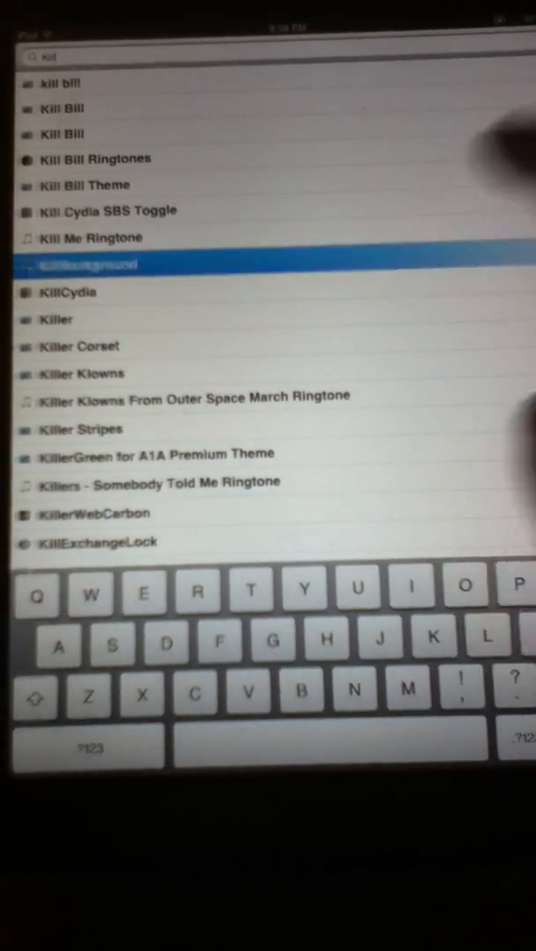
click(88, 264)
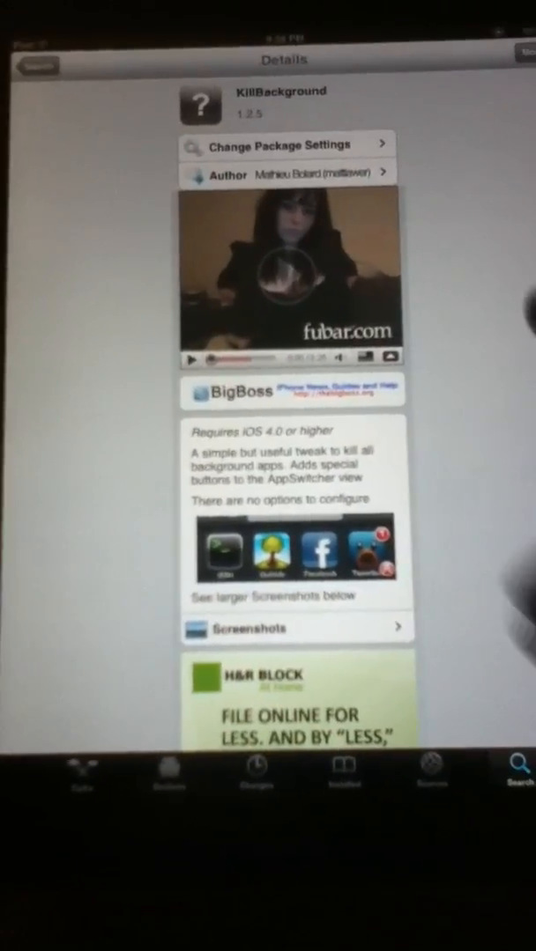
scroll(down, 3)
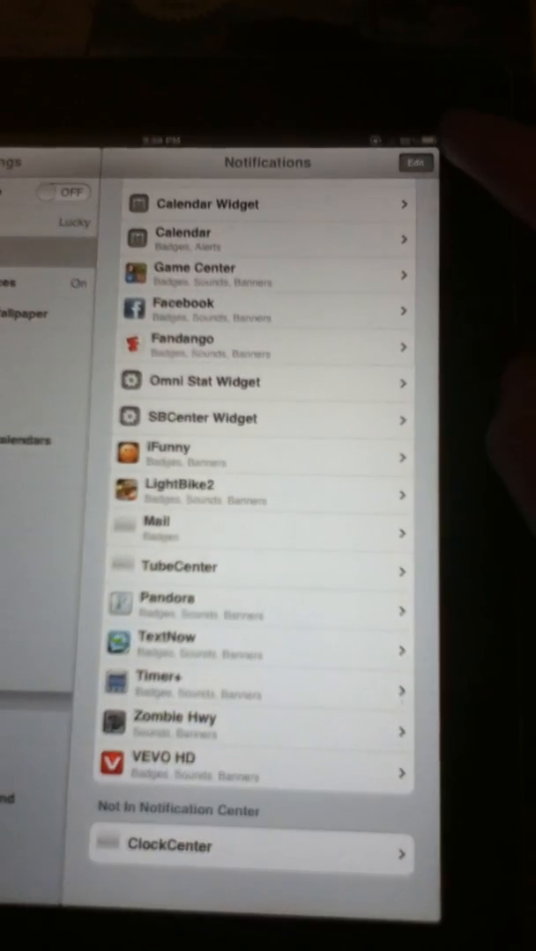
Rearrange the Notification Center entries via Edit, then bring up KillBackground under Extensions.
click(416, 163)
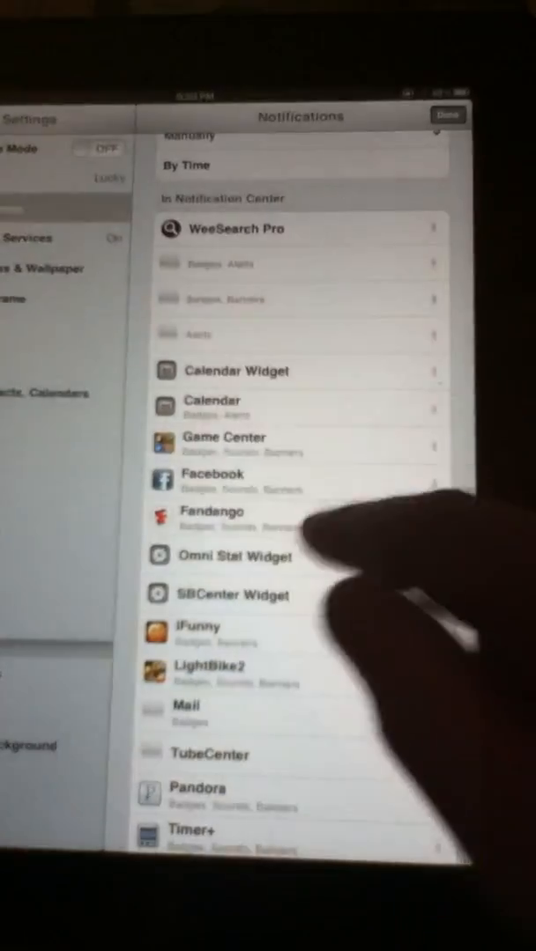
scroll(down, 3)
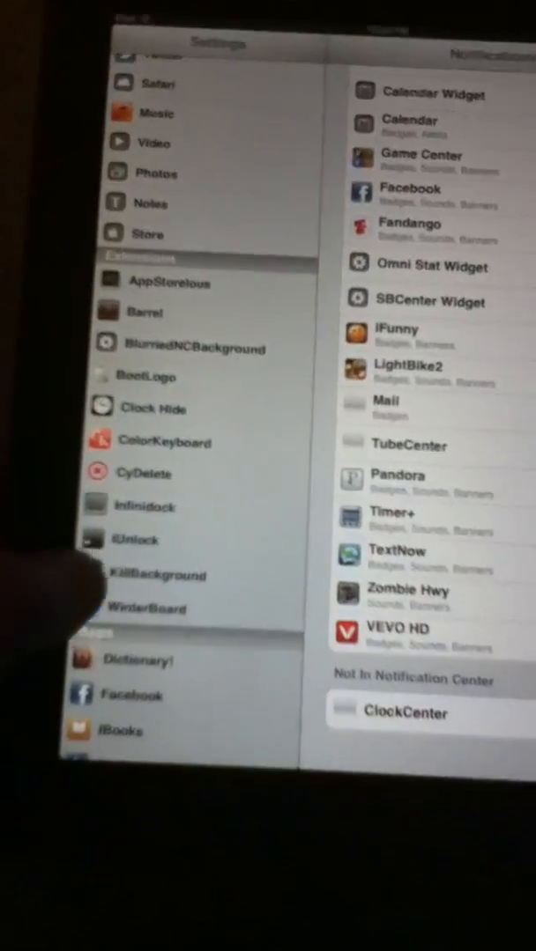
click(158, 574)
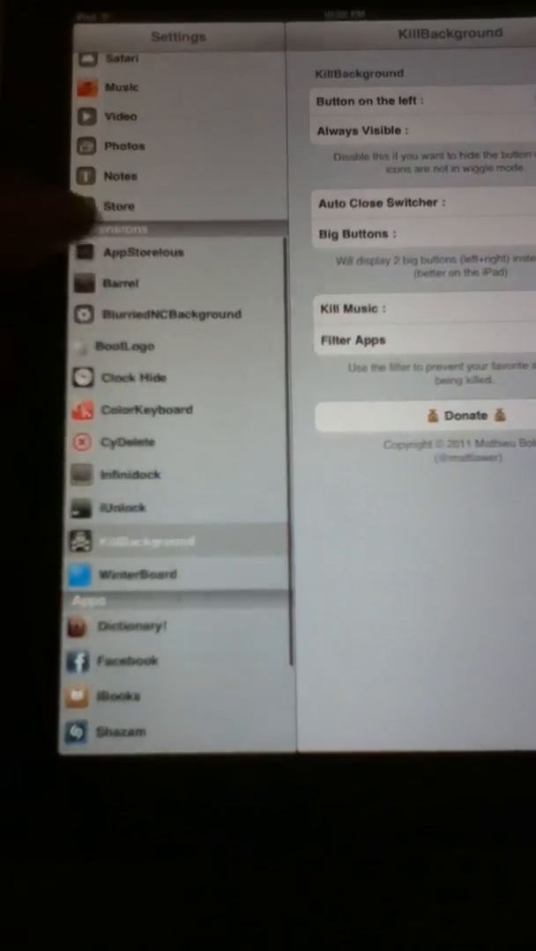